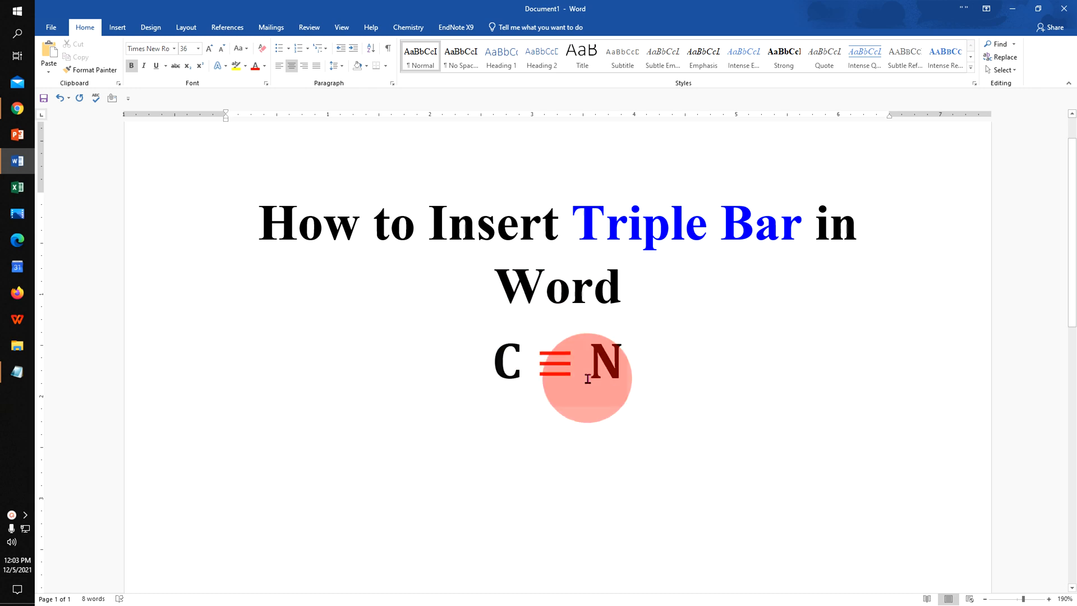
Remove the 'C ≡ N' example line, leaving an empty line below the title.
{"action": "left_click", "coordinate": [554, 376]}
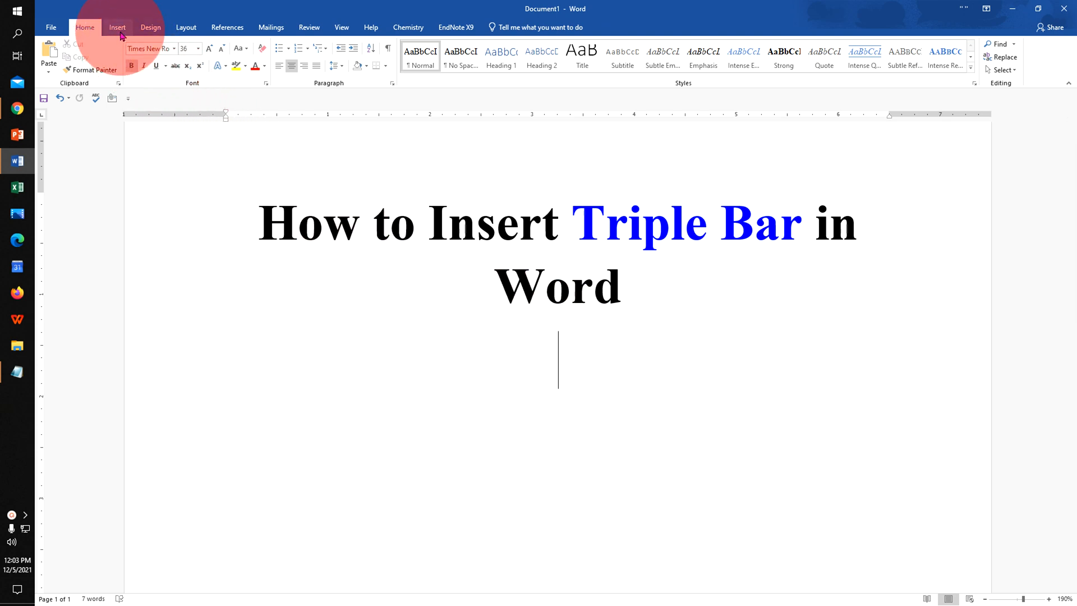
Show the Symbol dropdown's recently used symbols from the Insert ribbon.
{"action": "left_click", "coordinate": [116, 27]}
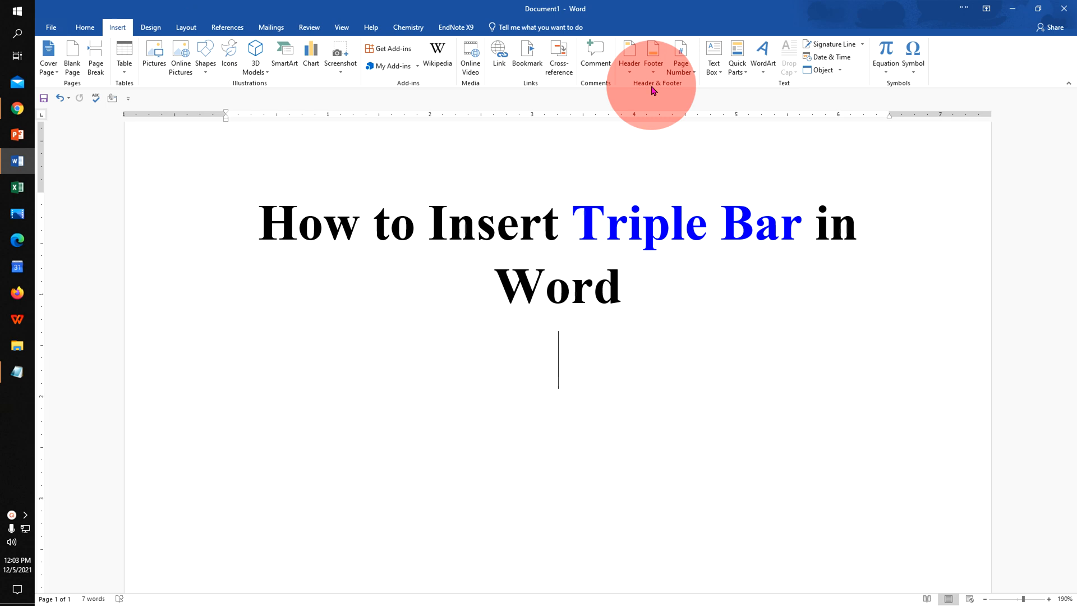
{"action": "mouse_move", "coordinate": [913, 55]}
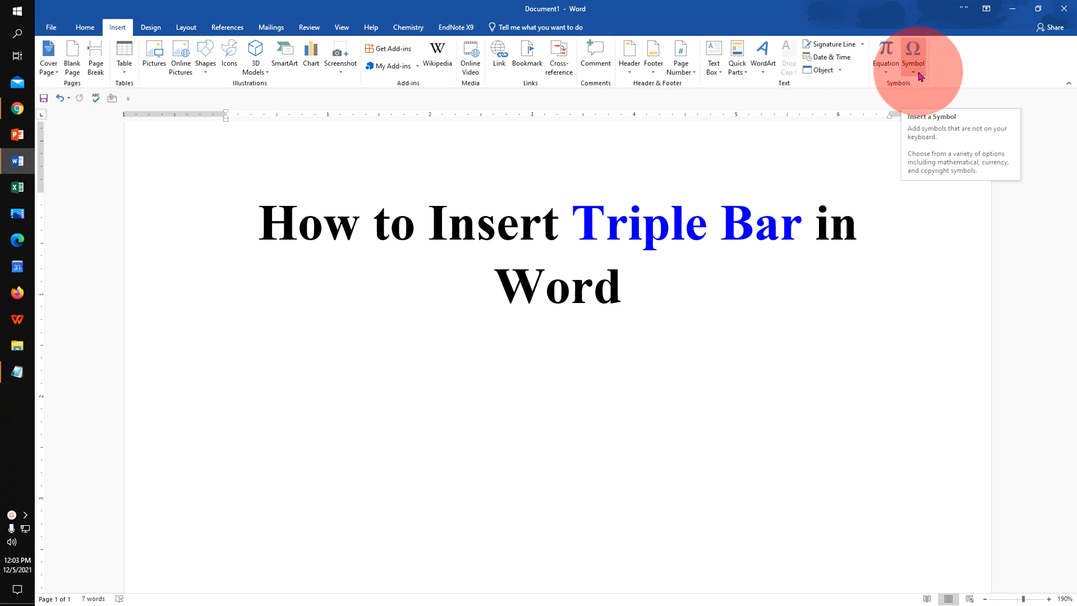
{"action": "left_click", "coordinate": [913, 55]}
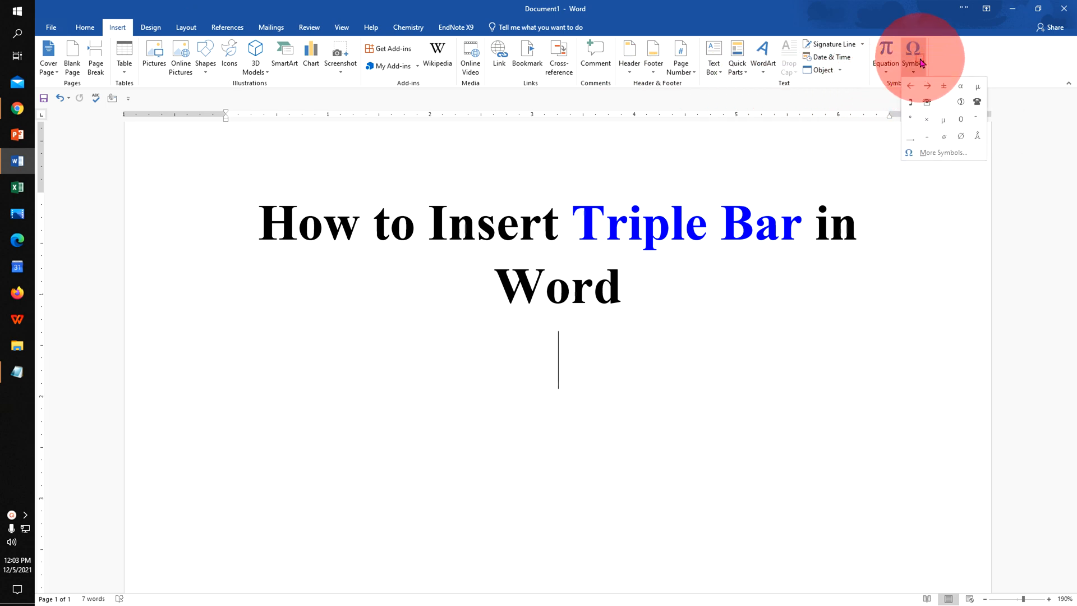
{"action": "mouse_move", "coordinate": [941, 153]}
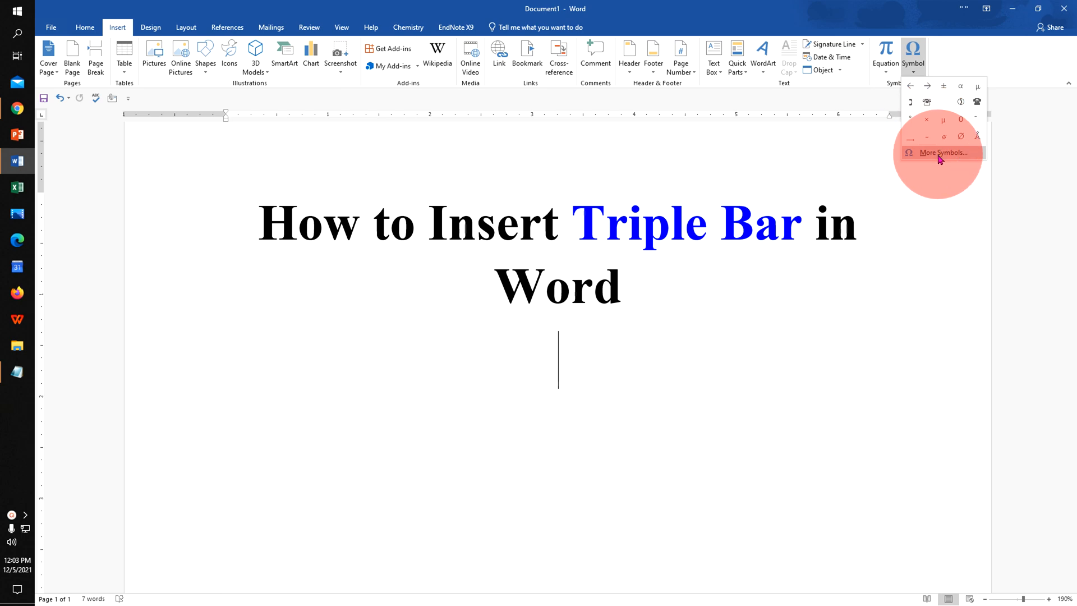
Insert the Identical To (2261) triple bar from Mathematical Operators via More Symbols.
{"action": "left_click", "coordinate": [941, 152]}
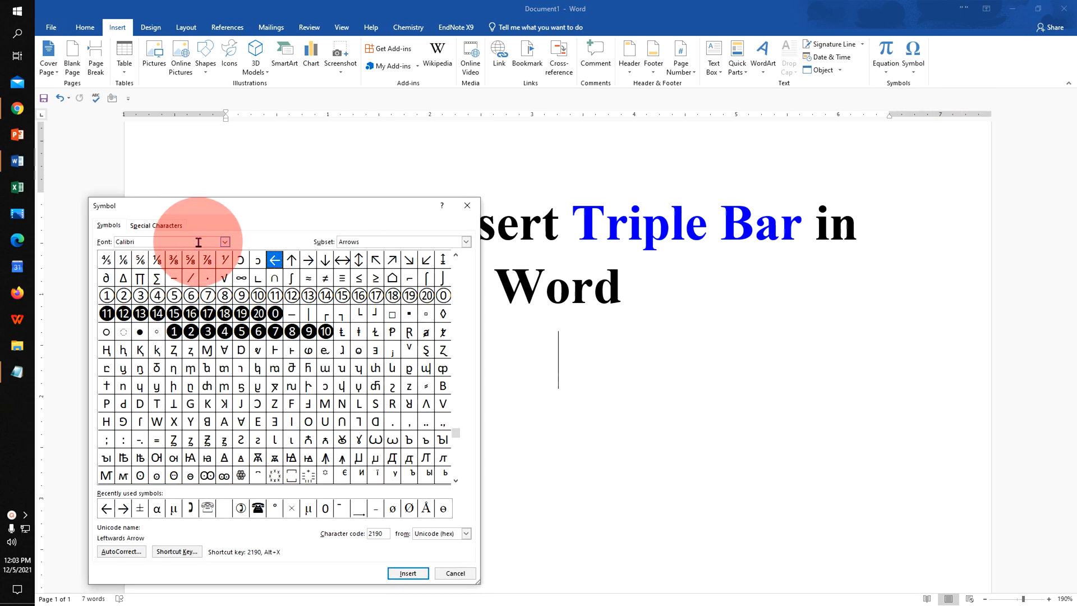
{"action": "left_click", "coordinate": [225, 242]}
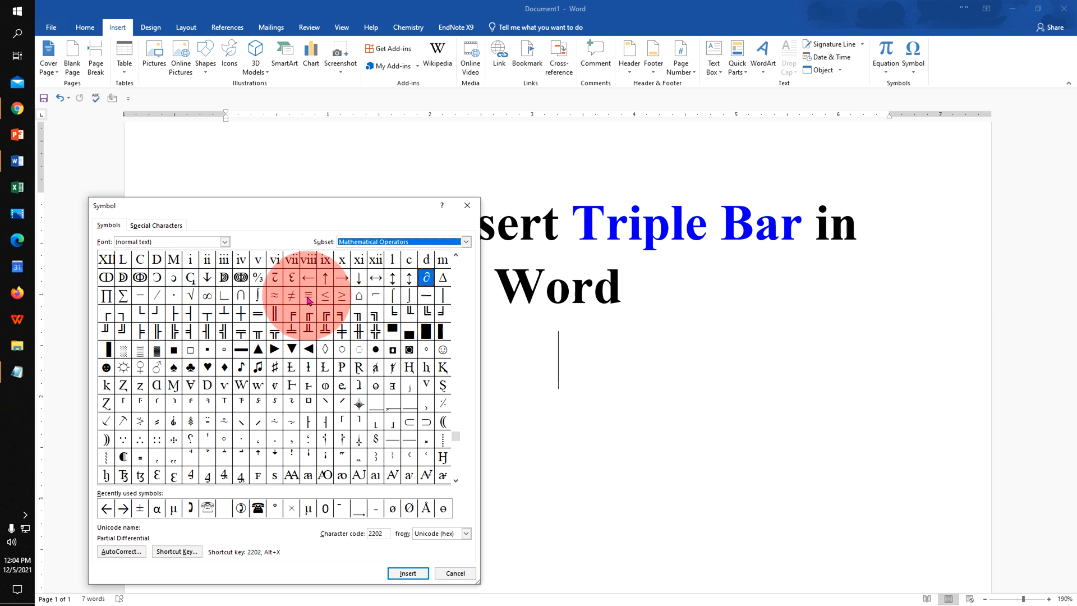
{"action": "left_click", "coordinate": [308, 295]}
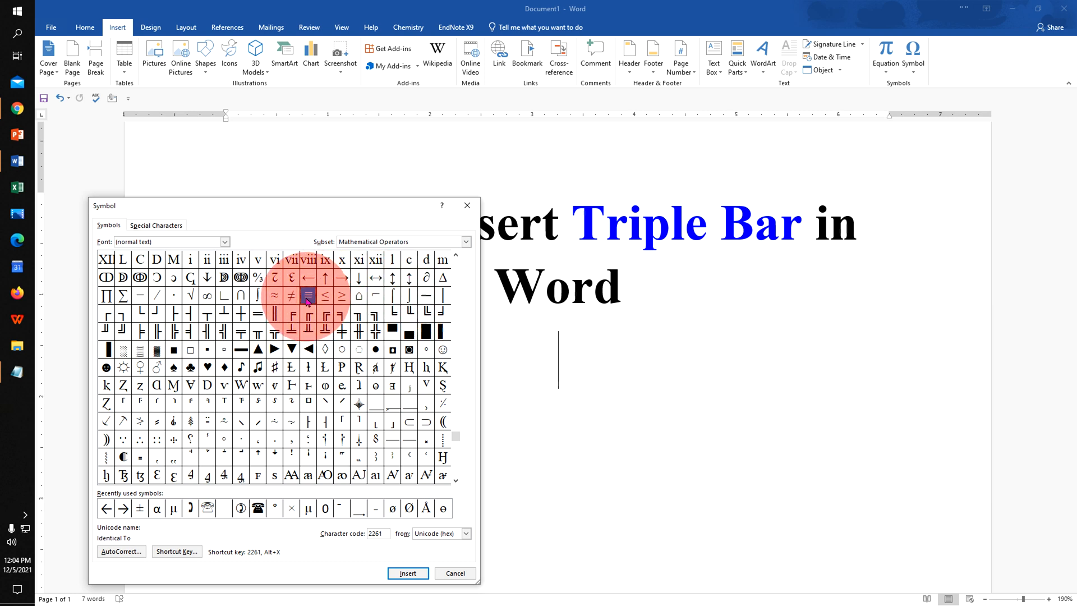
{"action": "left_click", "coordinate": [307, 295]}
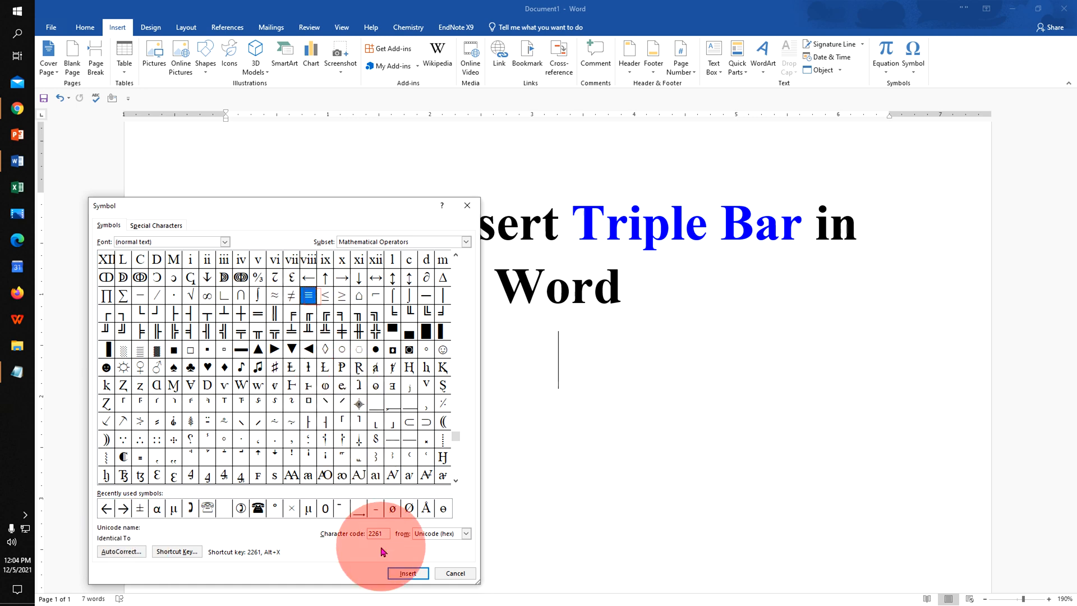
{"action": "left_click", "coordinate": [406, 573]}
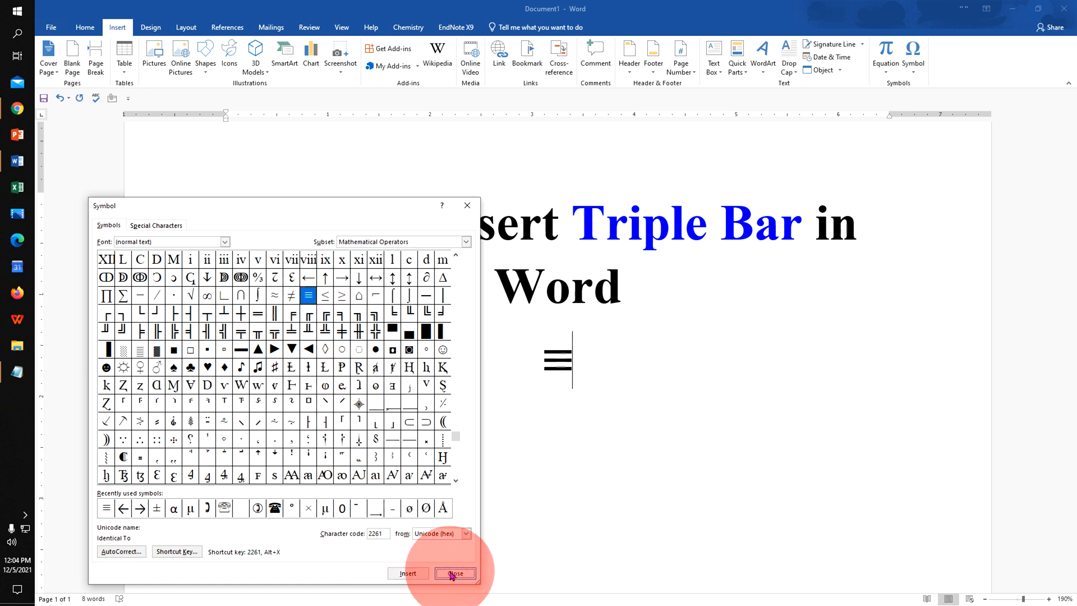
{"action": "left_click", "coordinate": [454, 573]}
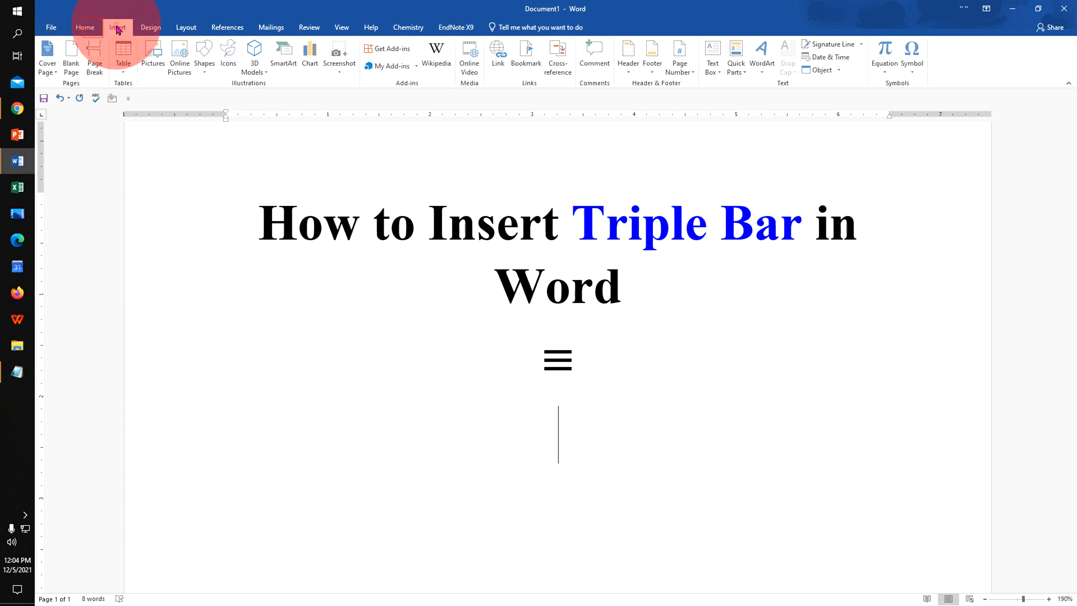
Insert a second ≡ as an equation symbol, then switch to Chrome's triple bar search.
{"action": "left_click", "coordinate": [885, 58]}
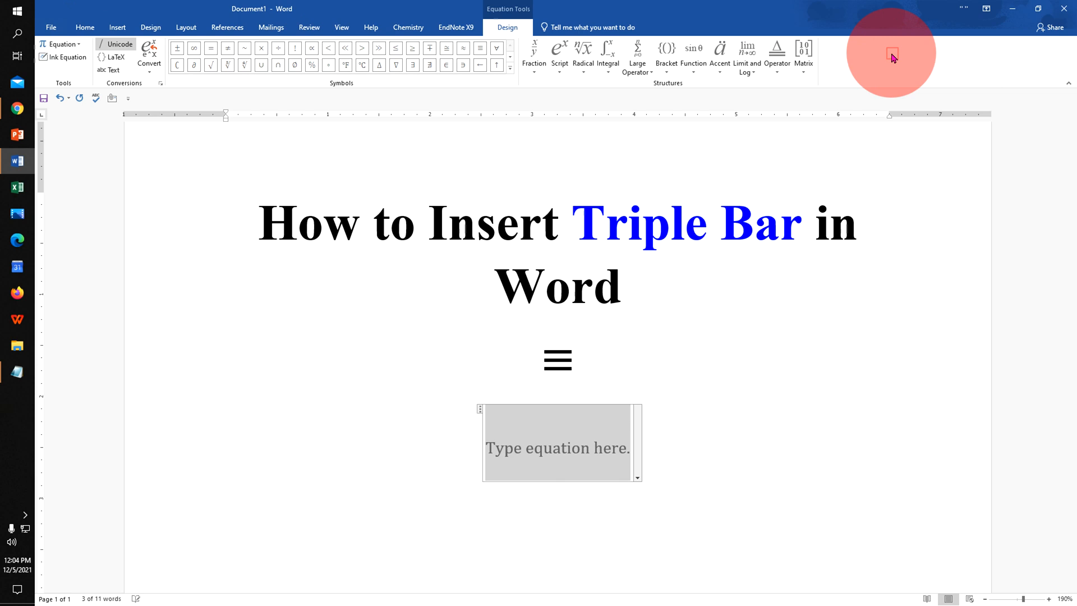
{"action": "mouse_move", "coordinate": [509, 26]}
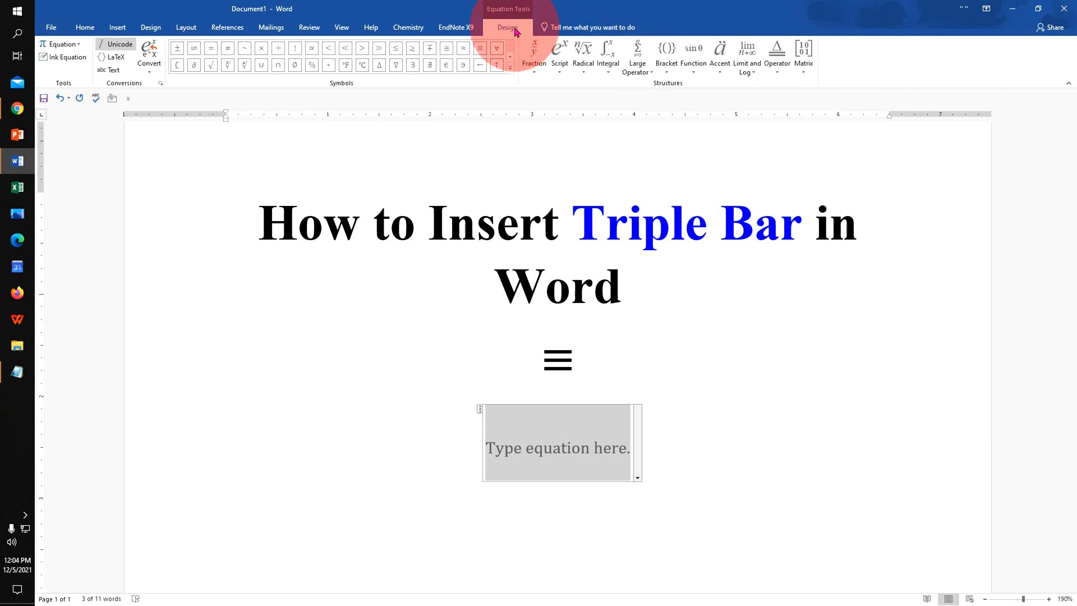
{"action": "left_click", "coordinate": [479, 48]}
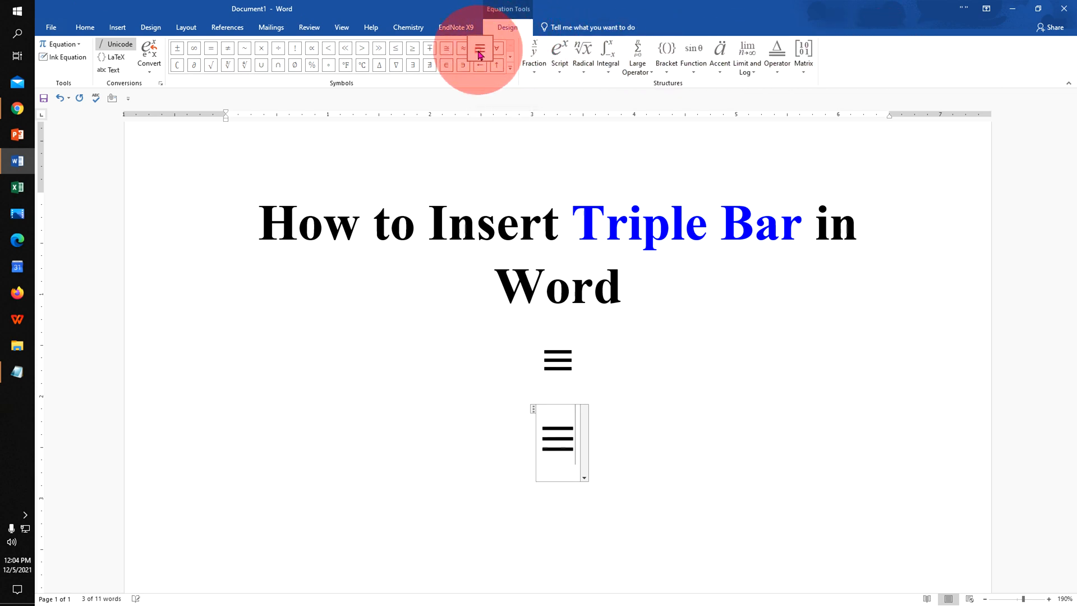
{"action": "left_click", "coordinate": [479, 48]}
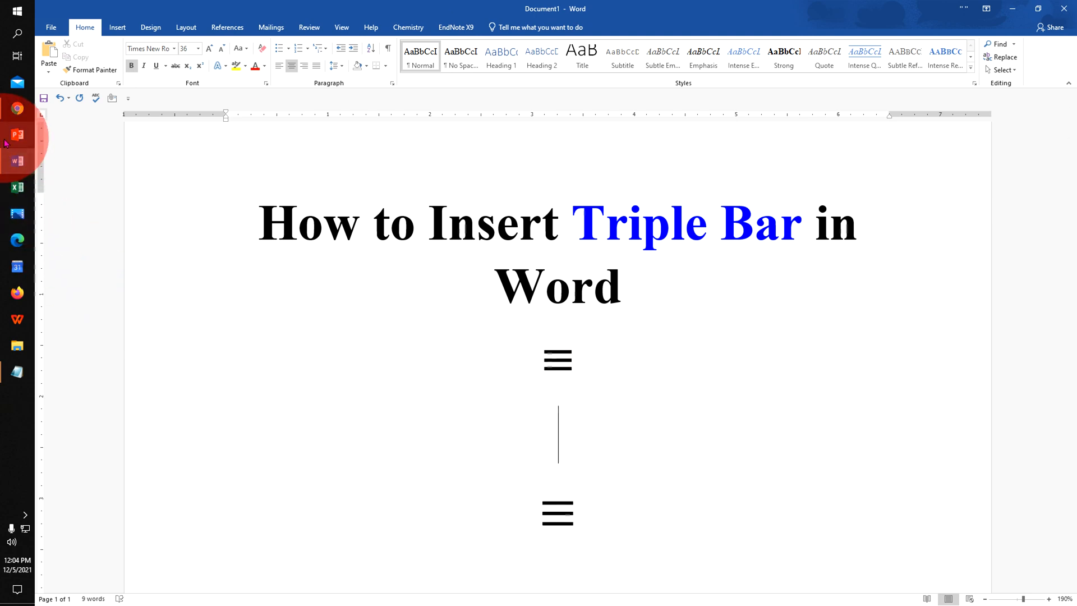
{"action": "left_click", "coordinate": [17, 108]}
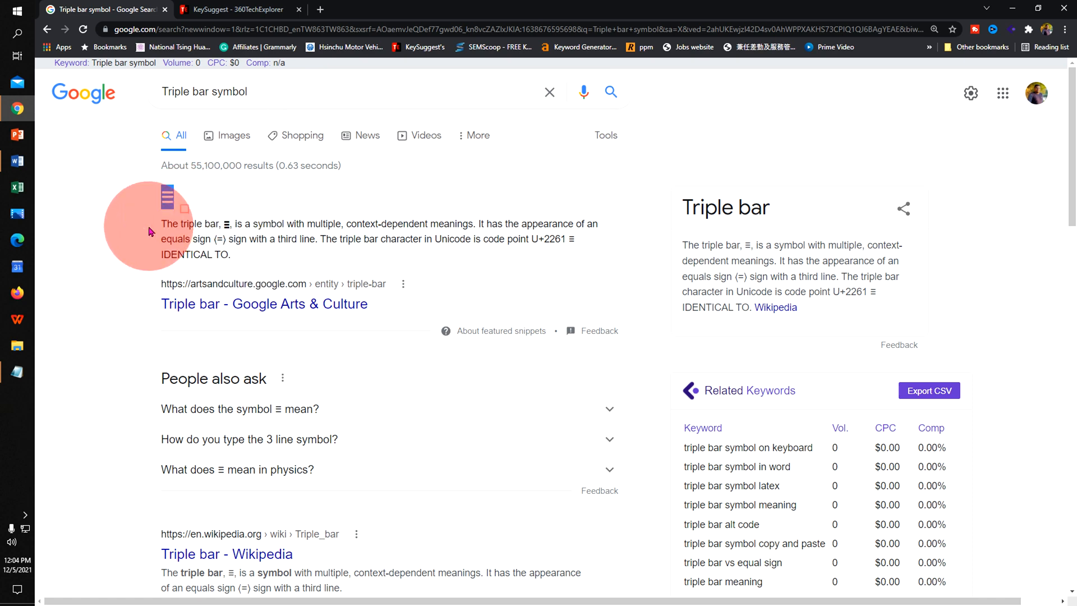
Paste the ≡ copied from the Google result into Word with Merge Formatting.
{"action": "left_click", "coordinate": [17, 160]}
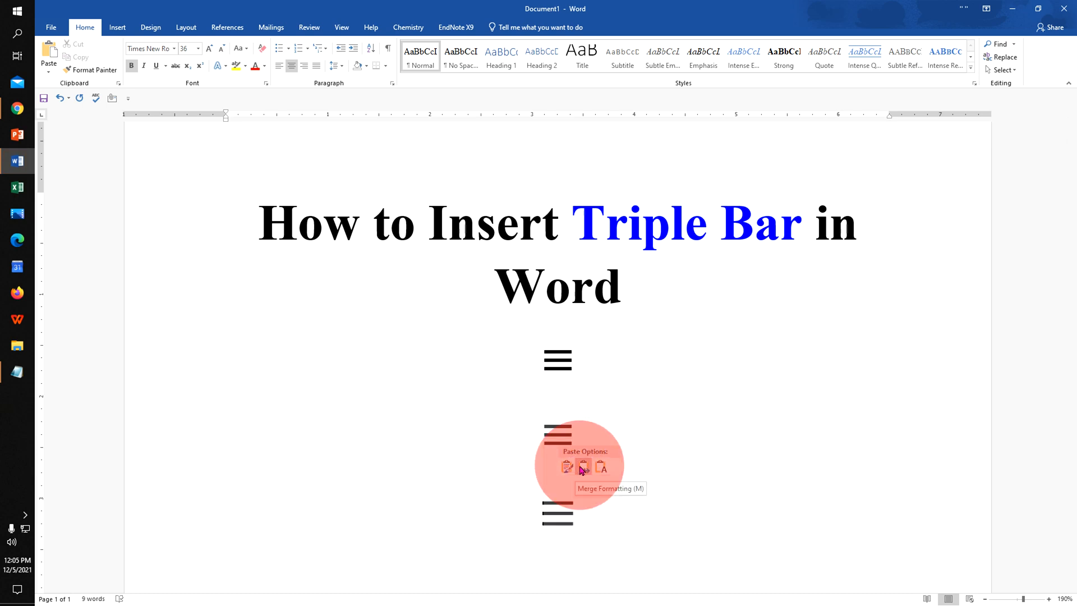
{"action": "left_click", "coordinate": [582, 467]}
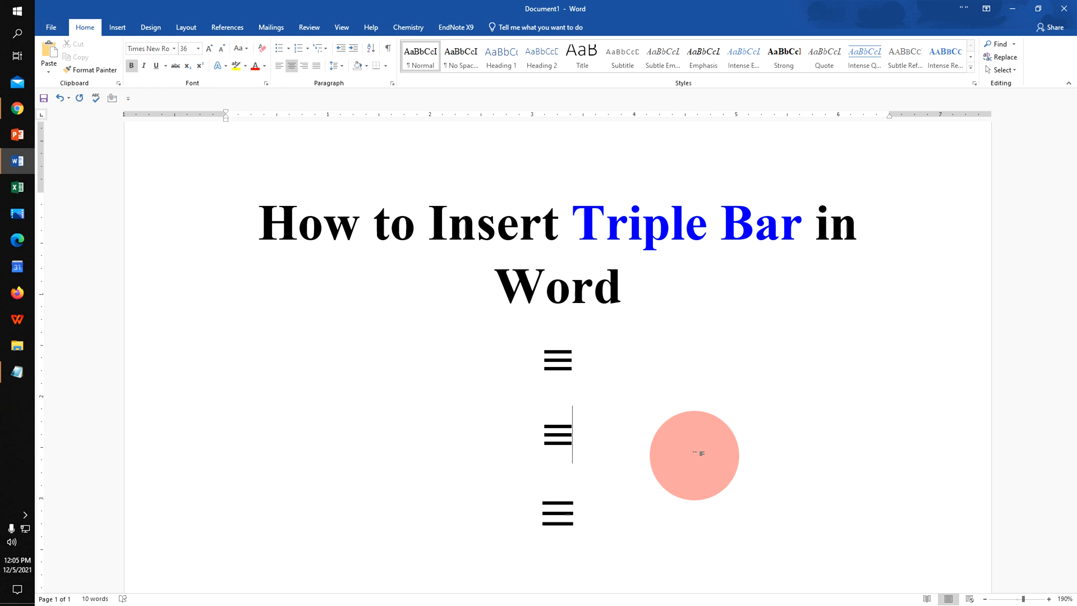